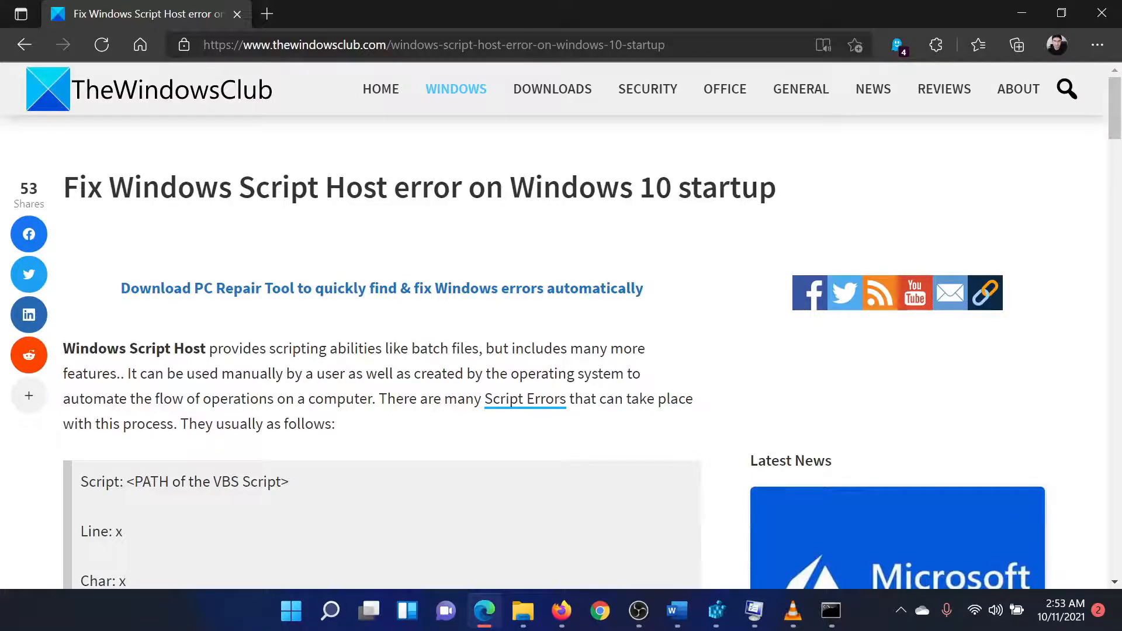
Step: Scroll to the five-fix list and highlight 'Use System File Checker'
{"action": "left_click_drag", "start_coordinate": [64, 187], "coordinate": [160, 187]}
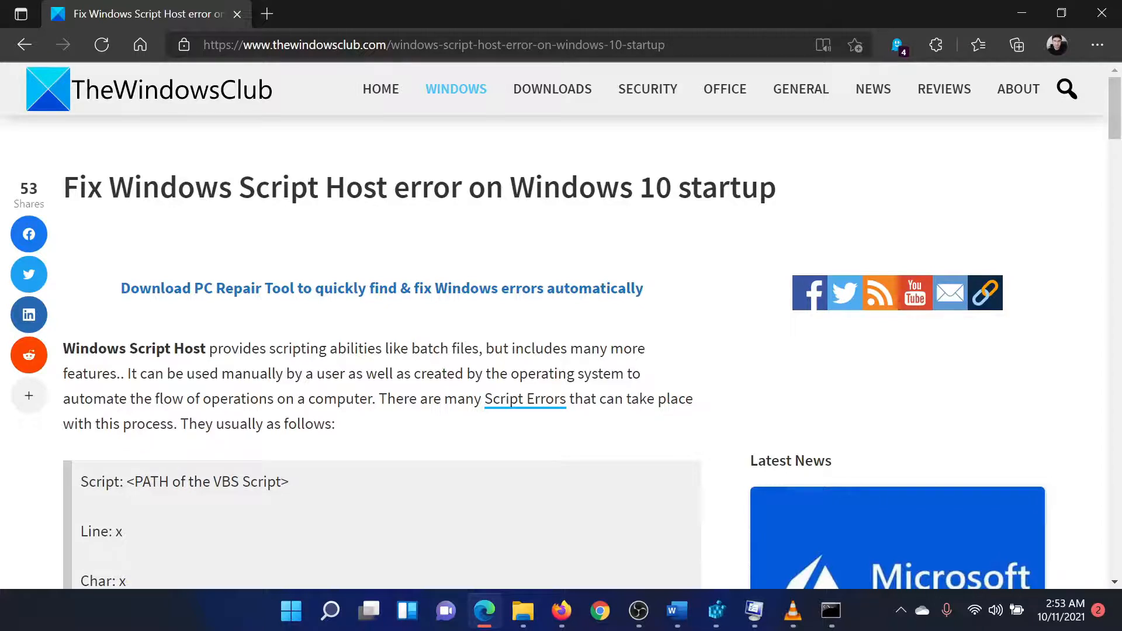
{"action": "mouse_move", "coordinate": [429, 342]}
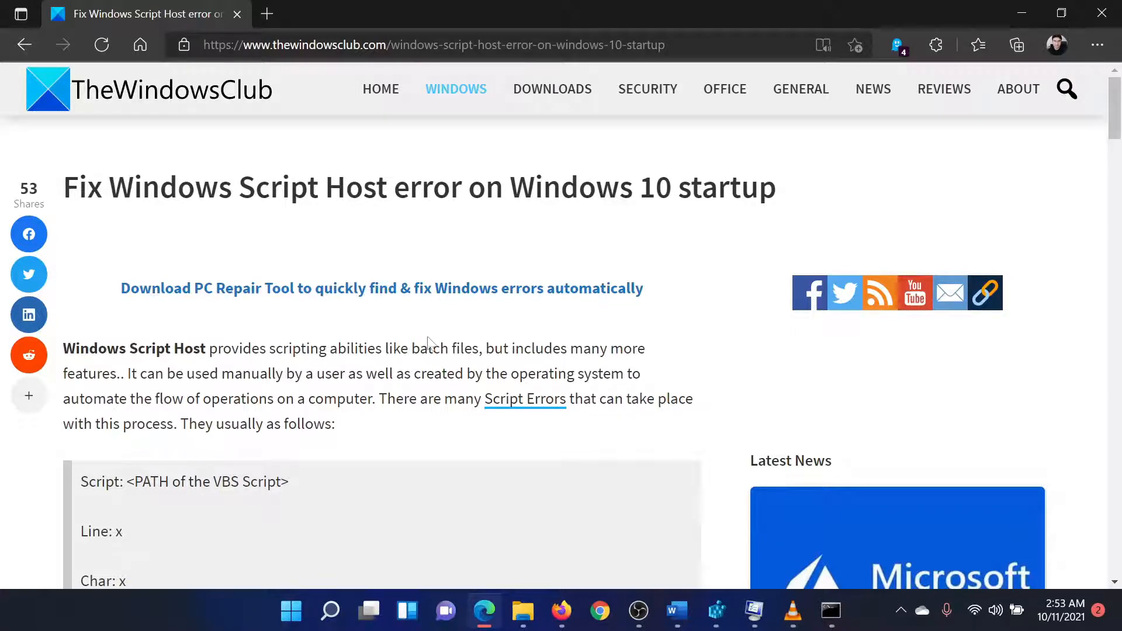
{"action": "scroll", "scroll_direction": "down", "scroll_amount": 3}
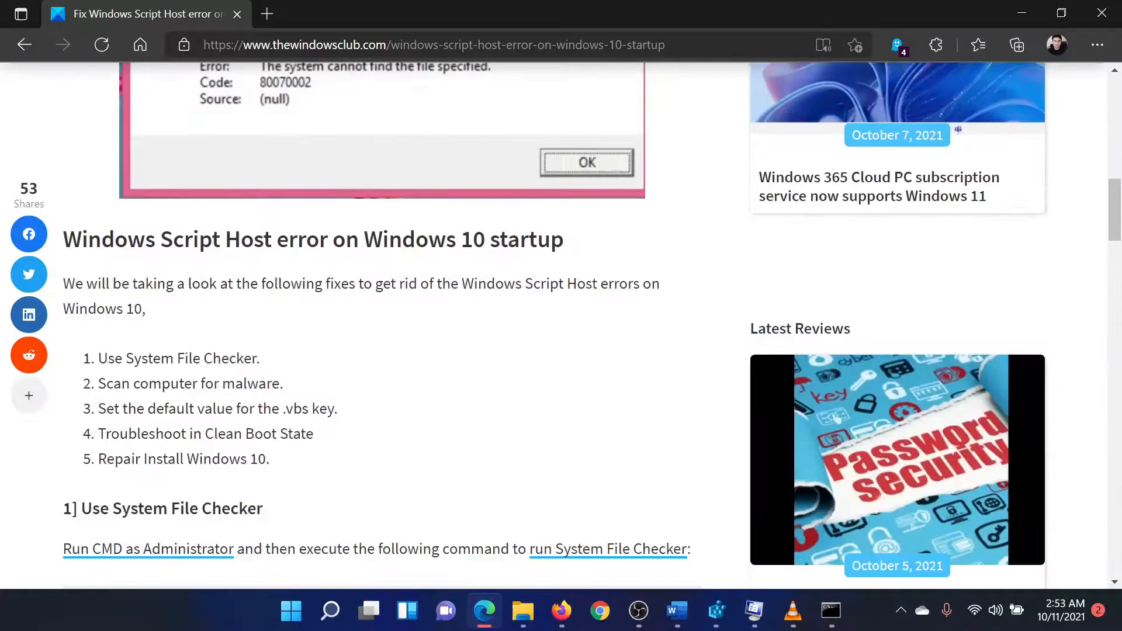
{"action": "left_click_drag", "start_coordinate": [98, 358], "coordinate": [174, 357]}
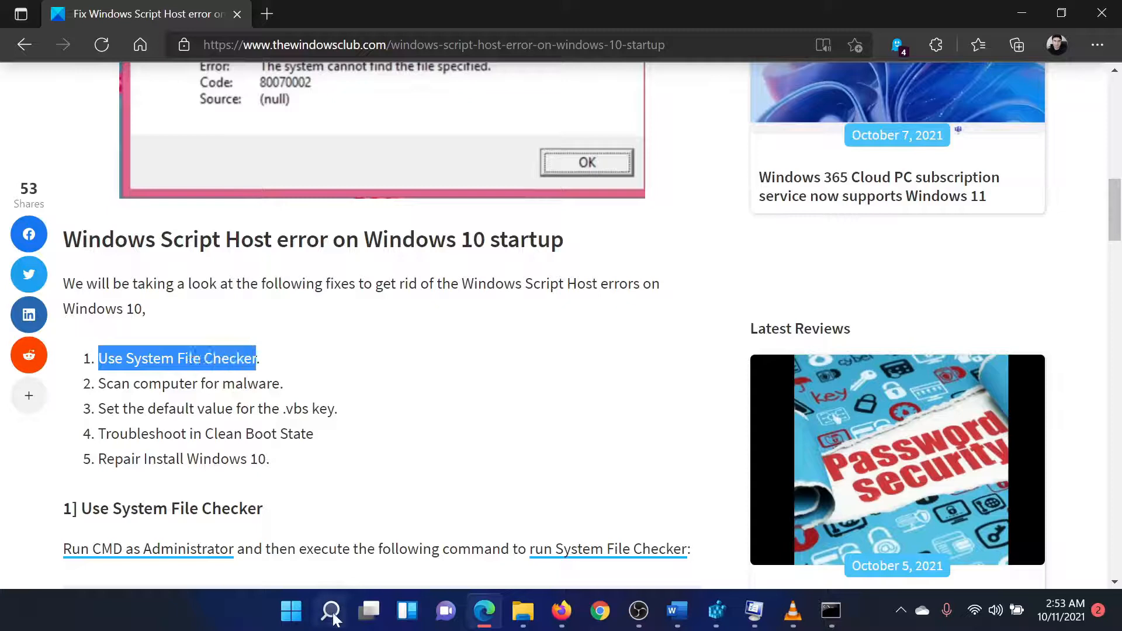
Step: Launch Command Prompt as administrator and enter 'sfc /scannow'
{"action": "type", "text": "coma"}
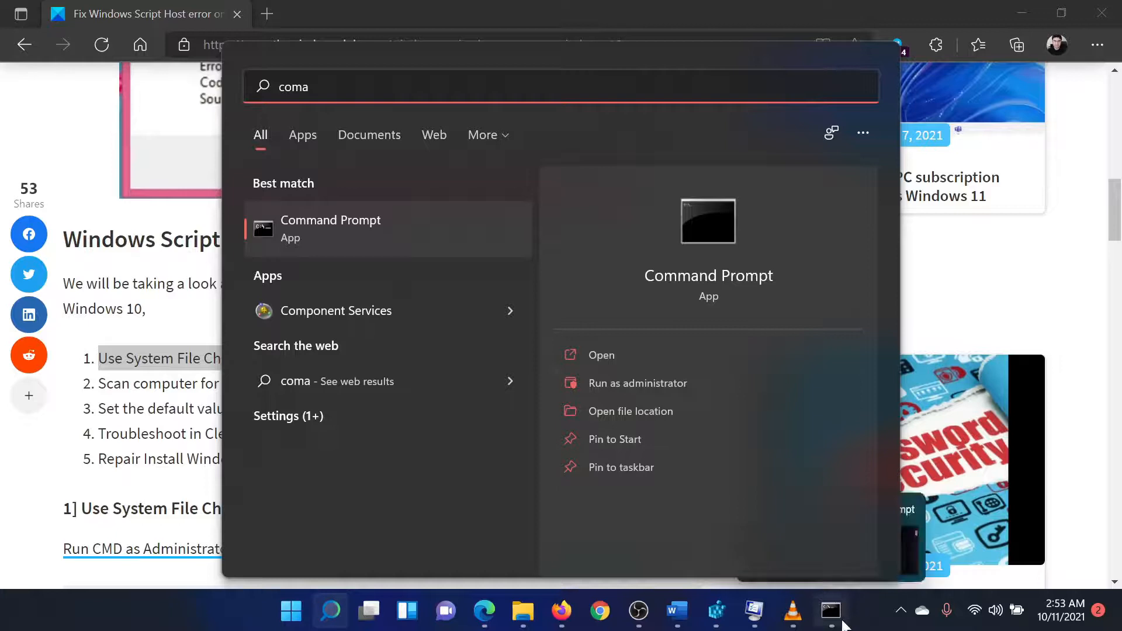
{"action": "left_click", "coordinate": [637, 383]}
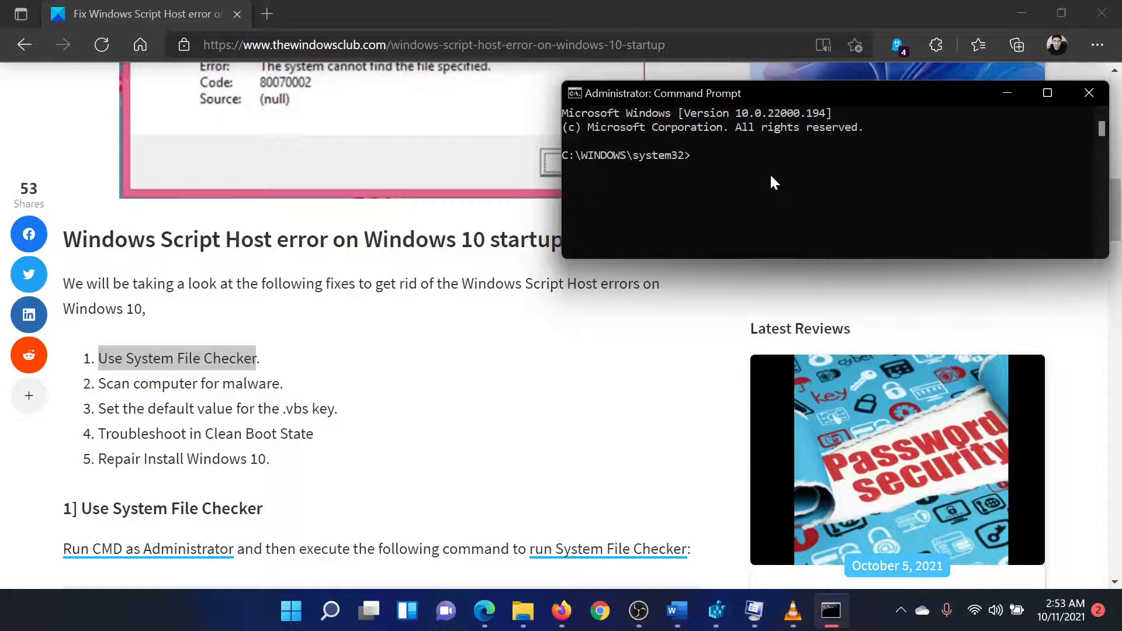
{"action": "type", "text": "s"}
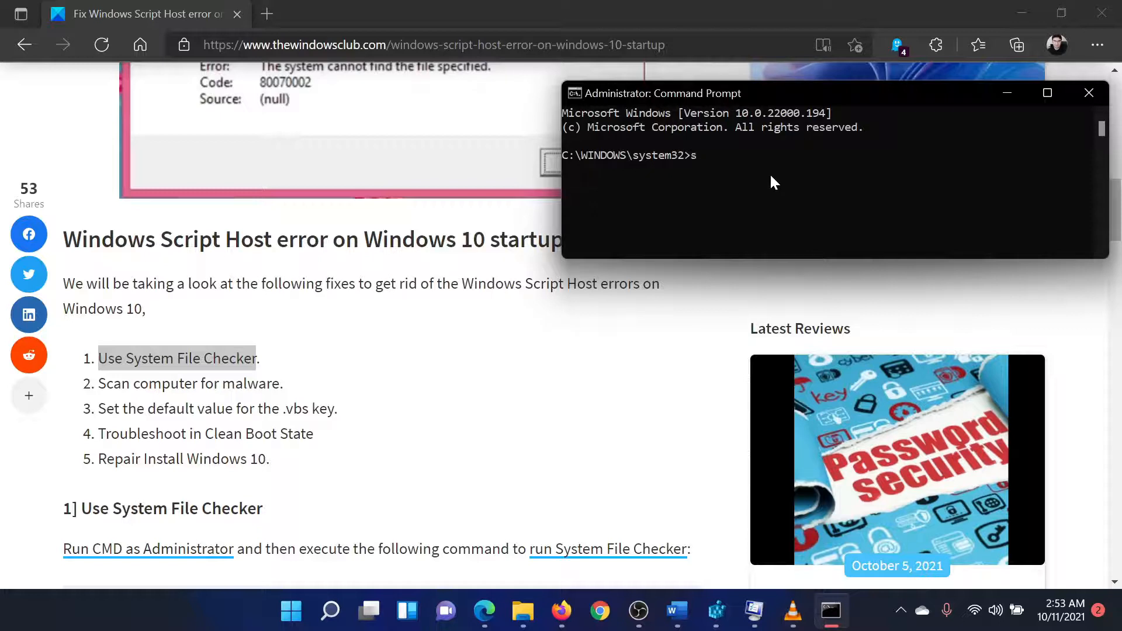
{"action": "type", "text": "fc"}
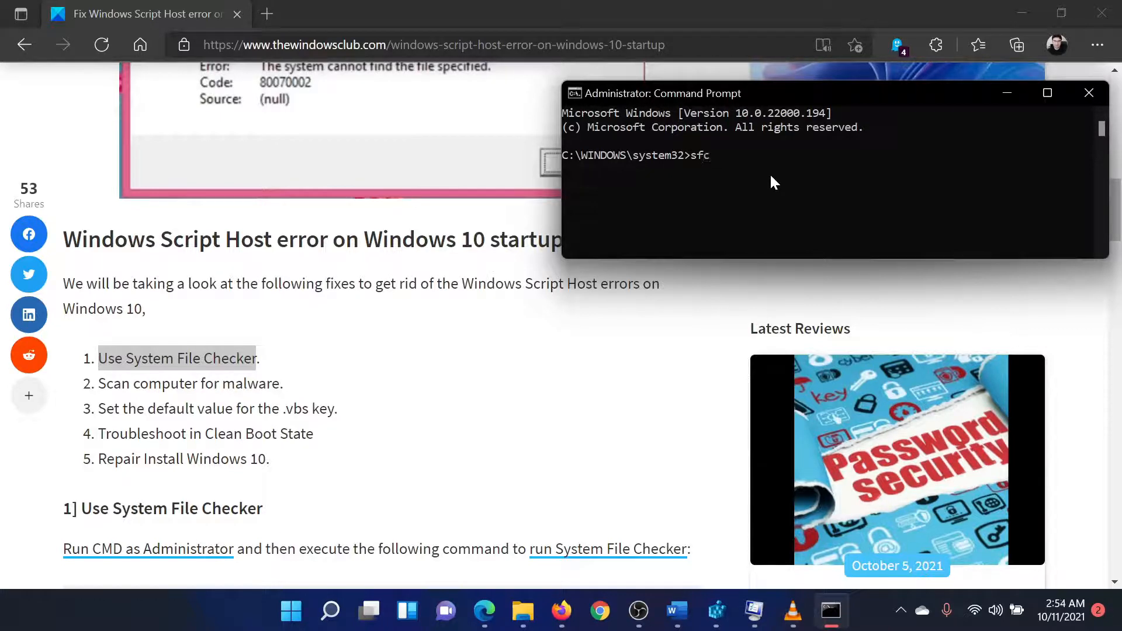
{"action": "type", "text": "/sca"}
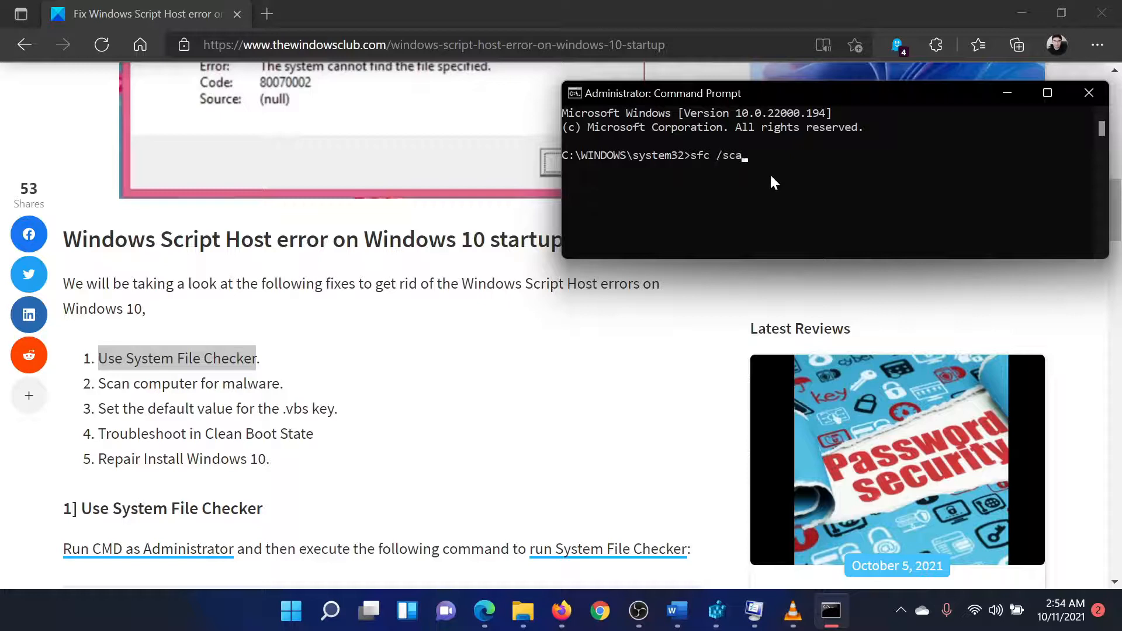
{"action": "type", "text": "nnow"}
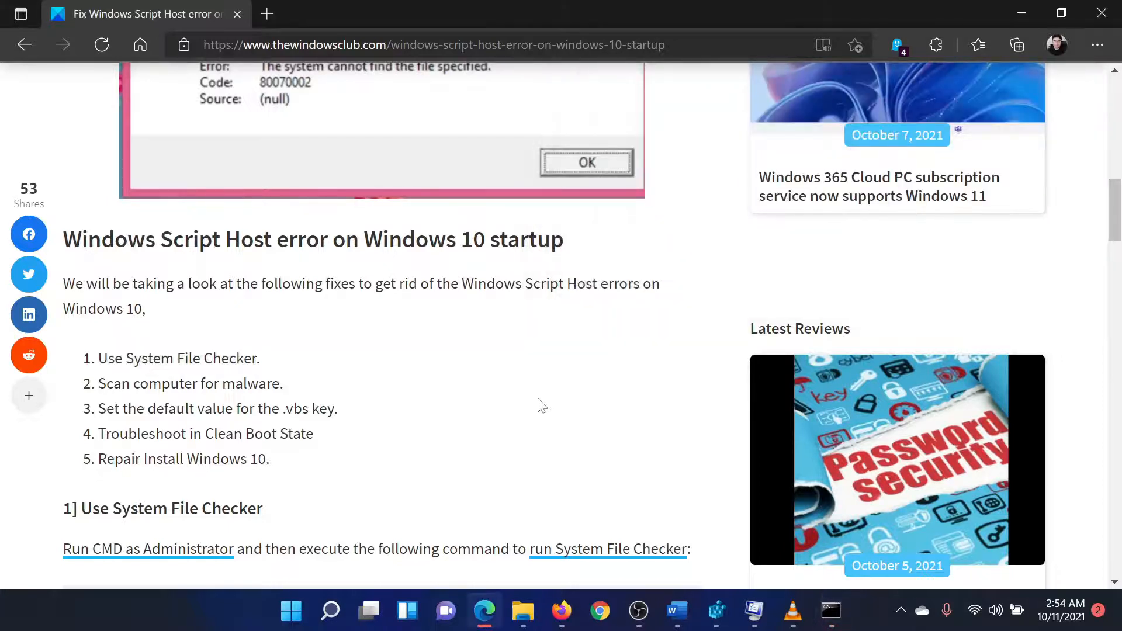
{"action": "mouse_move", "coordinate": [535, 420]}
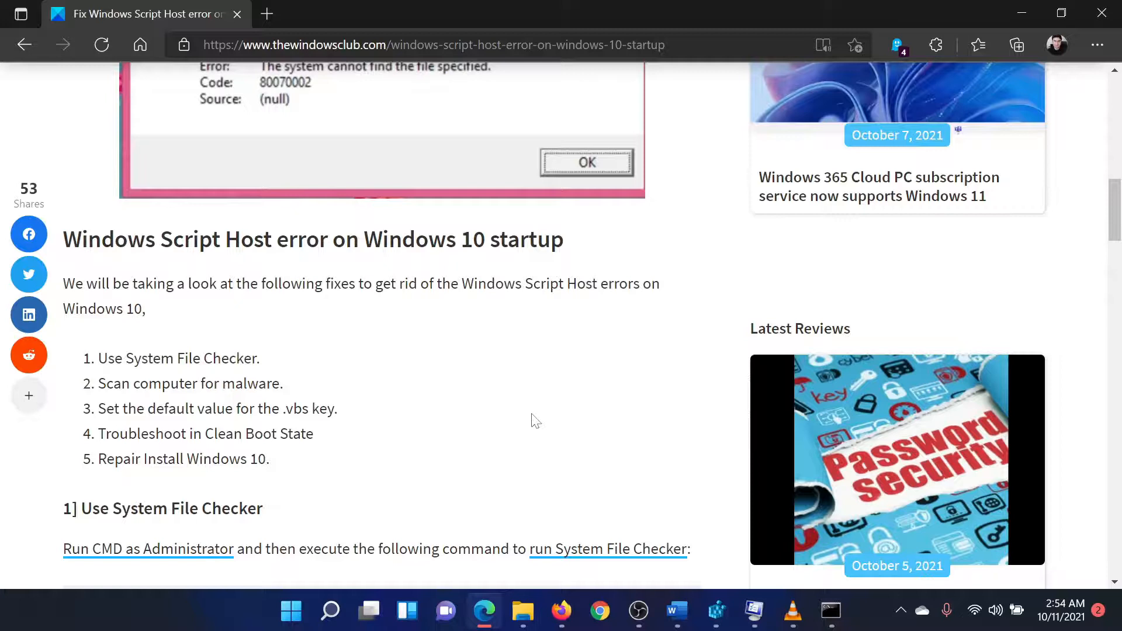
{"action": "mouse_move", "coordinate": [532, 432]}
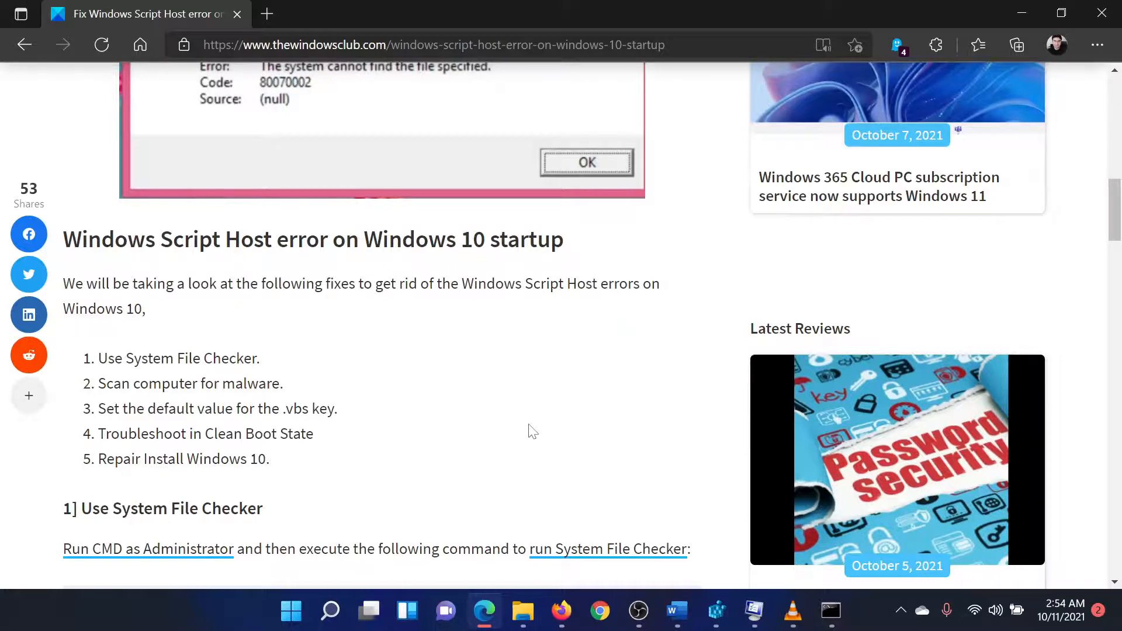
Step: Open the Run box and launch regedit
{"action": "key", "text": "Win+r"}
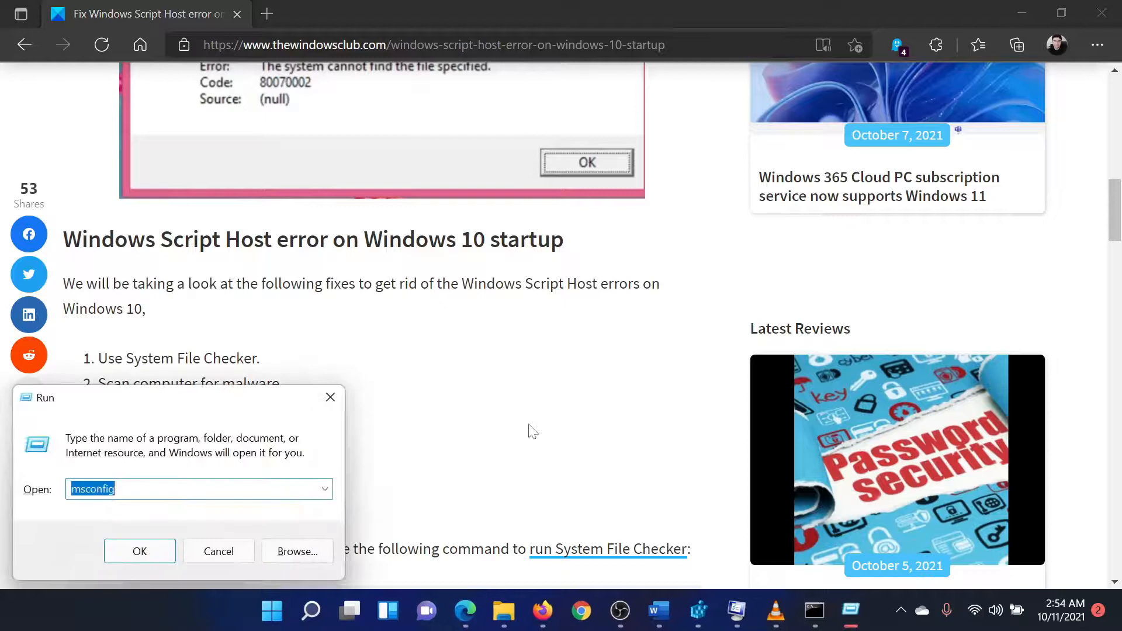
{"action": "mouse_move", "coordinate": [369, 458]}
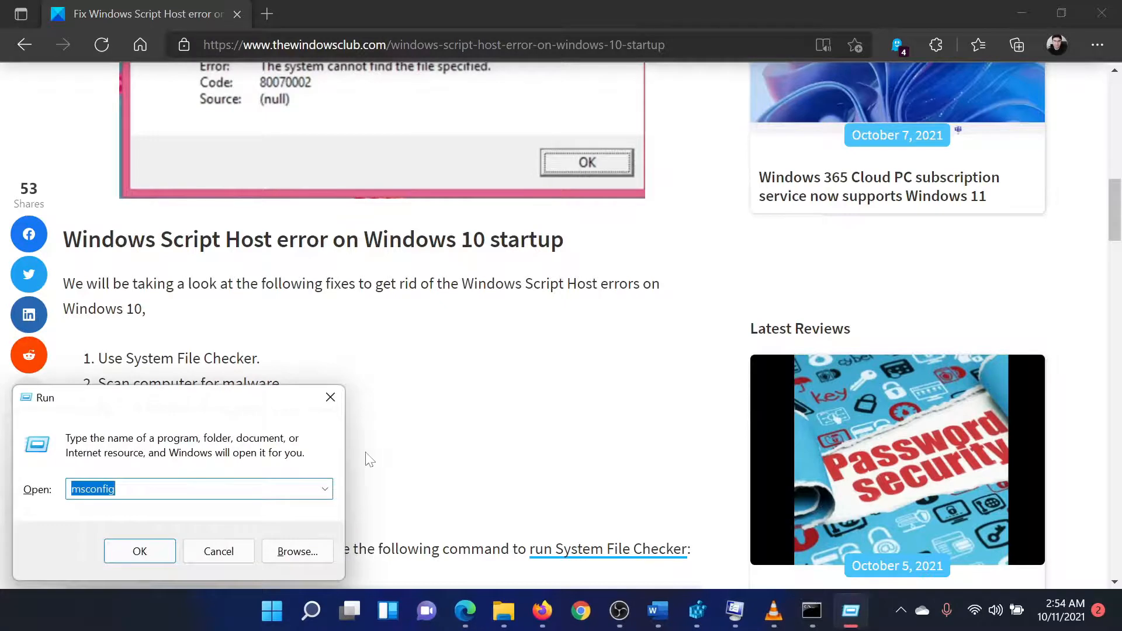
{"action": "type", "text": "regedit"}
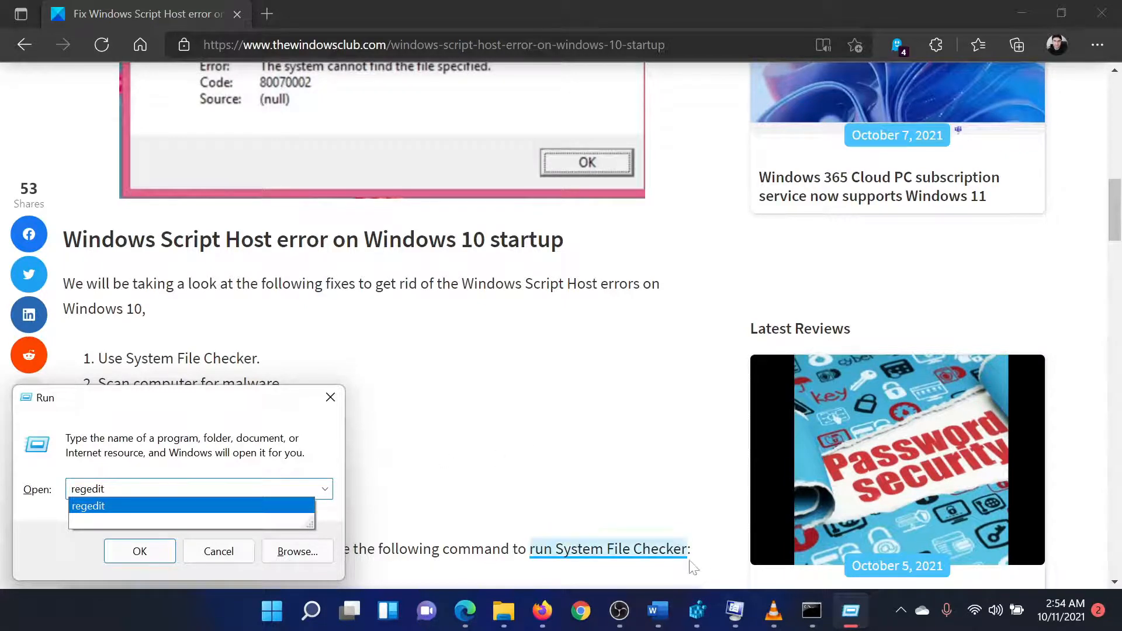
{"action": "left_click", "coordinate": [139, 552]}
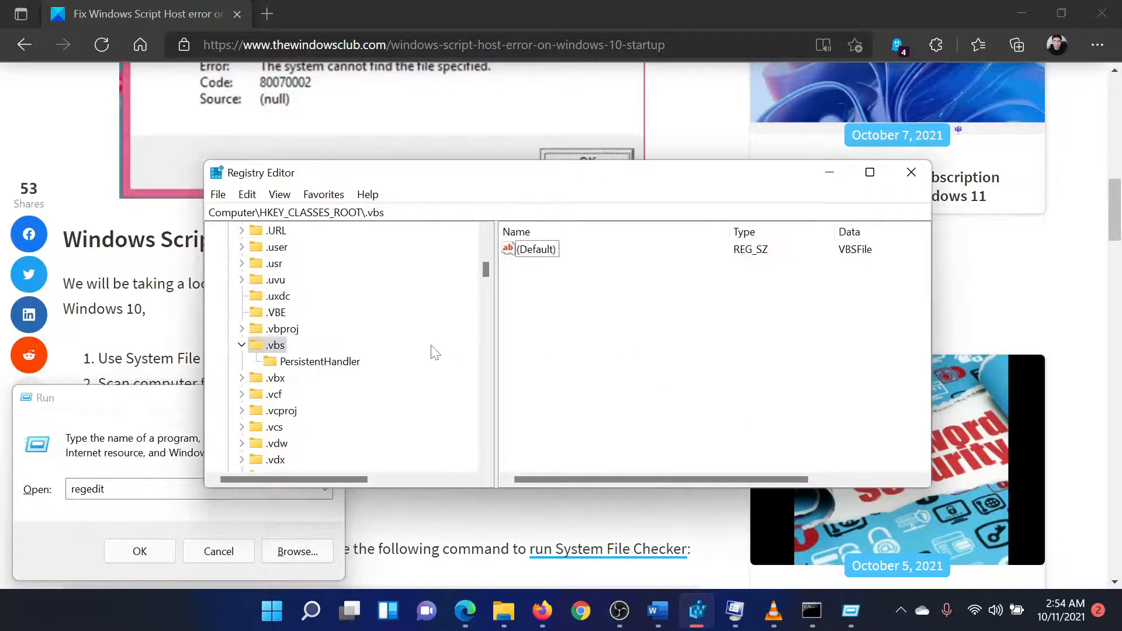
{"action": "mouse_move", "coordinate": [310, 249]}
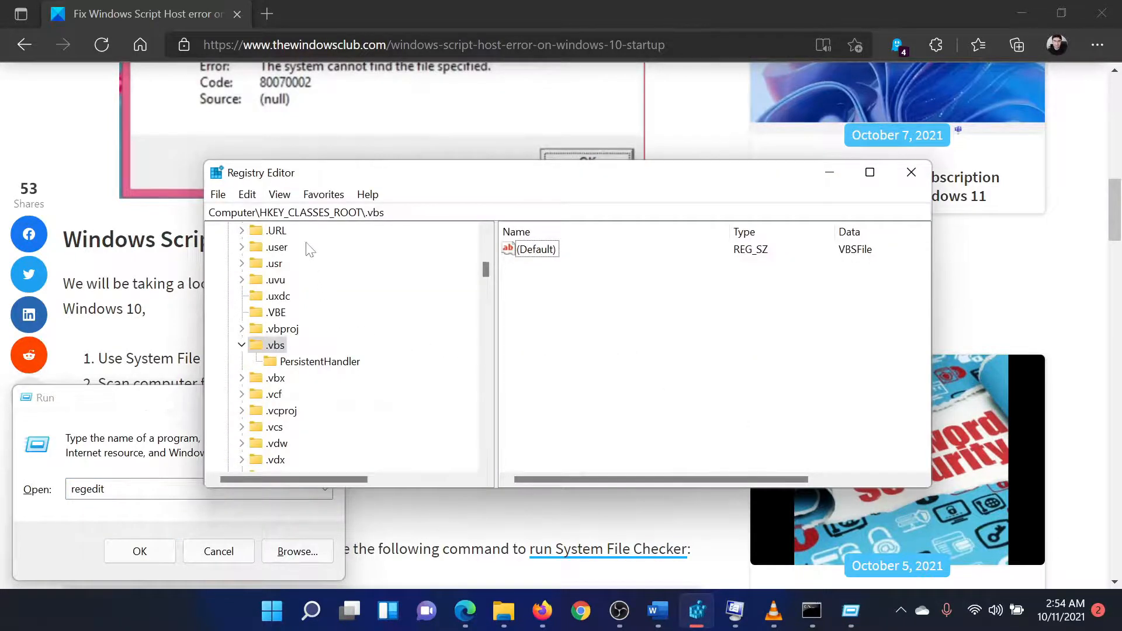
{"action": "mouse_move", "coordinate": [314, 227]}
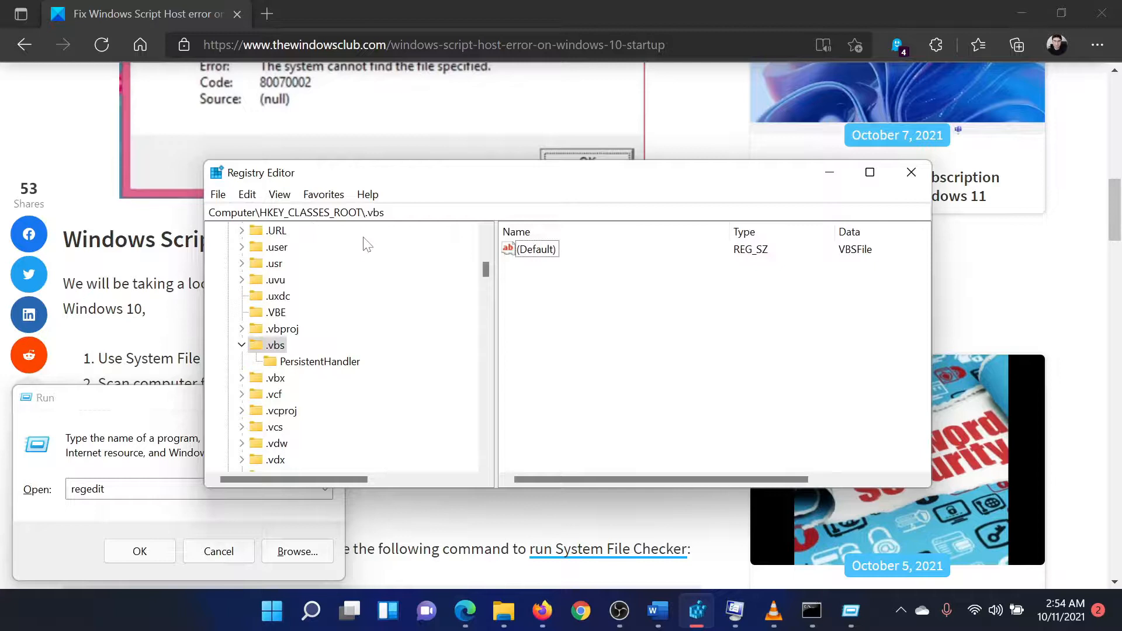
{"action": "mouse_move", "coordinate": [379, 228]}
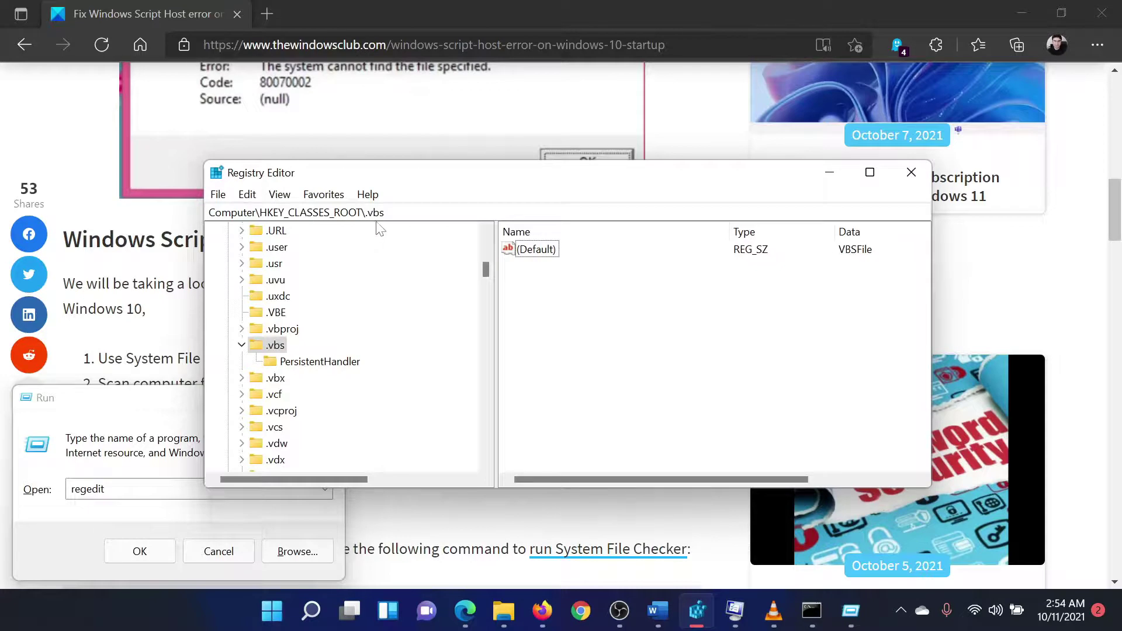
{"action": "mouse_move", "coordinate": [375, 270]}
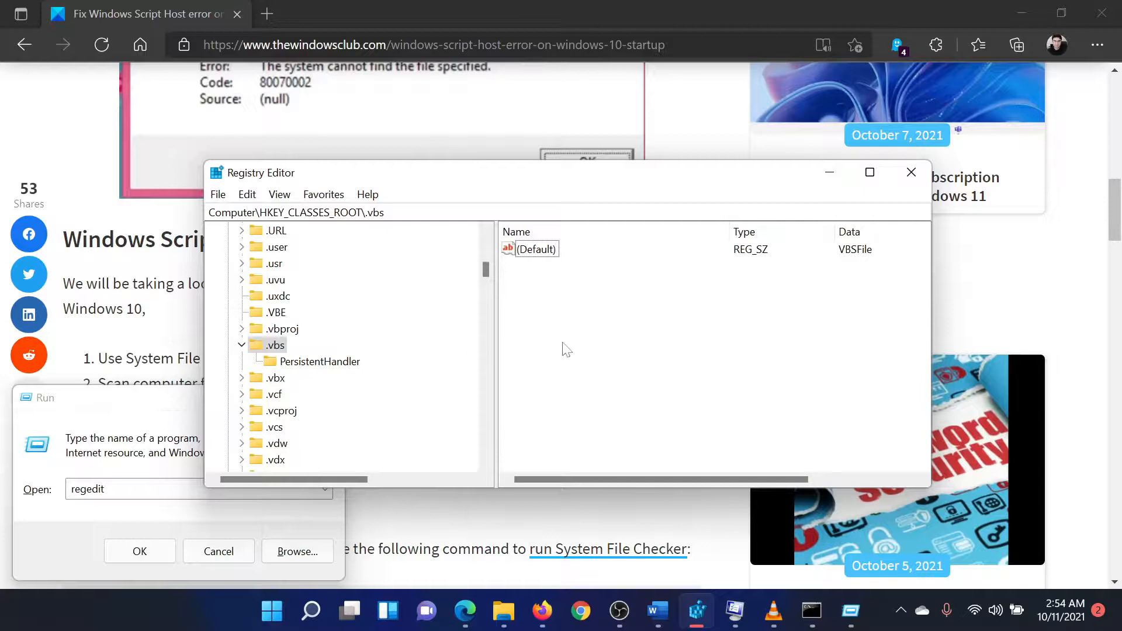
Step: Open the .vbs key's (Default) value to confirm its data is VBSFile
{"action": "left_click", "coordinate": [536, 249]}
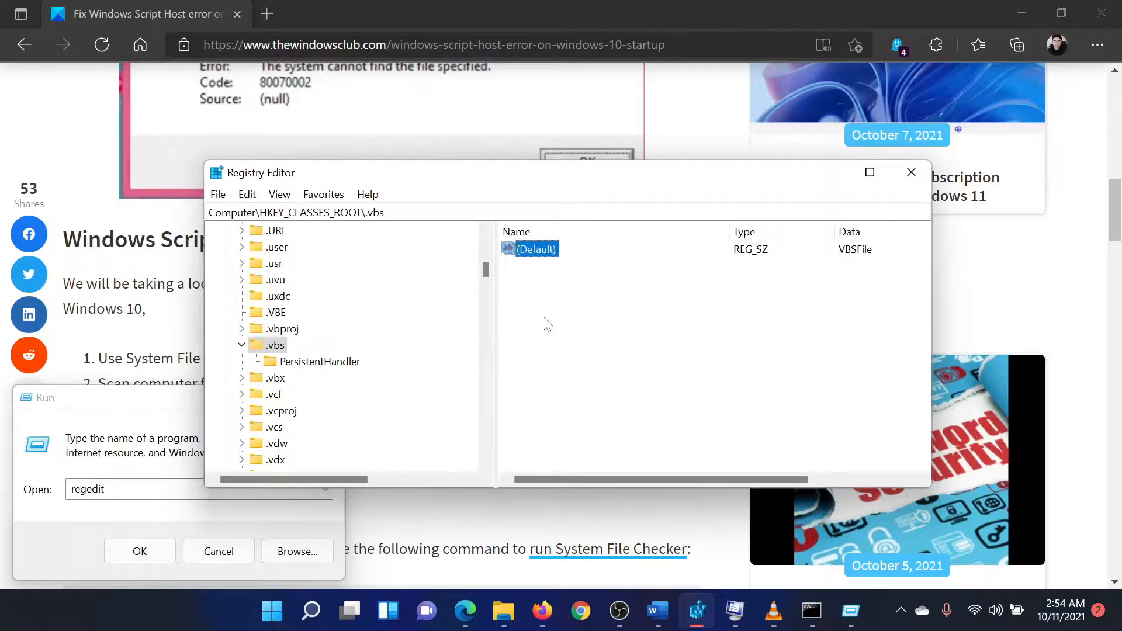
{"action": "double_click", "coordinate": [537, 249]}
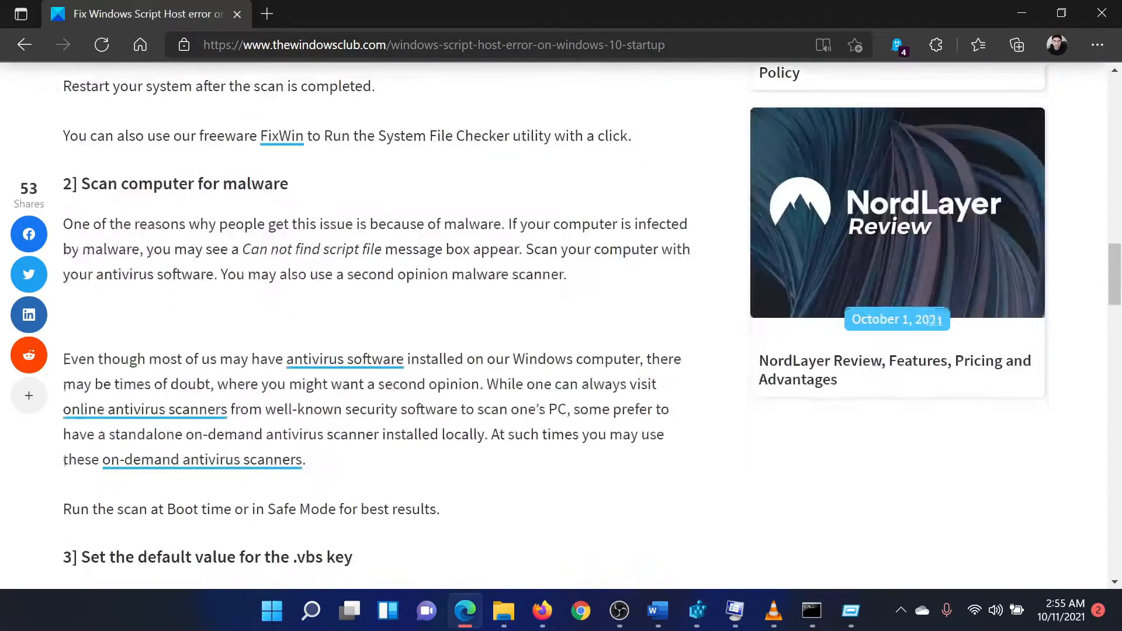
Step: Scroll to section 4, Troubleshoot in Clean Boot State, and clear the selection
{"action": "scroll", "scroll_direction": "down", "scroll_amount": 3}
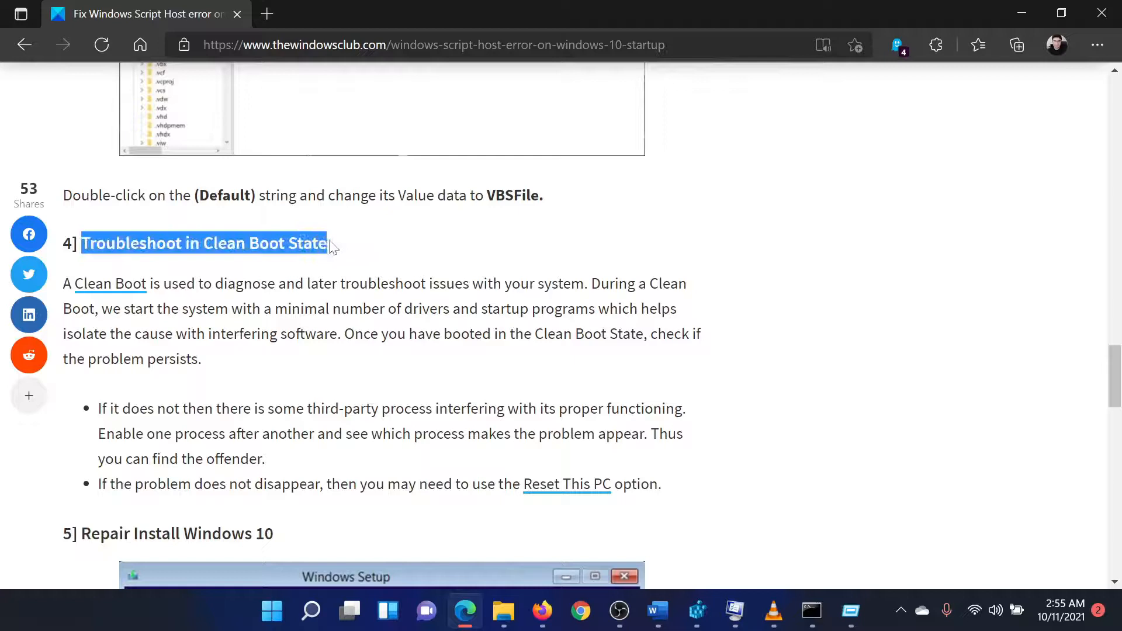
{"action": "left_click", "coordinate": [425, 511]}
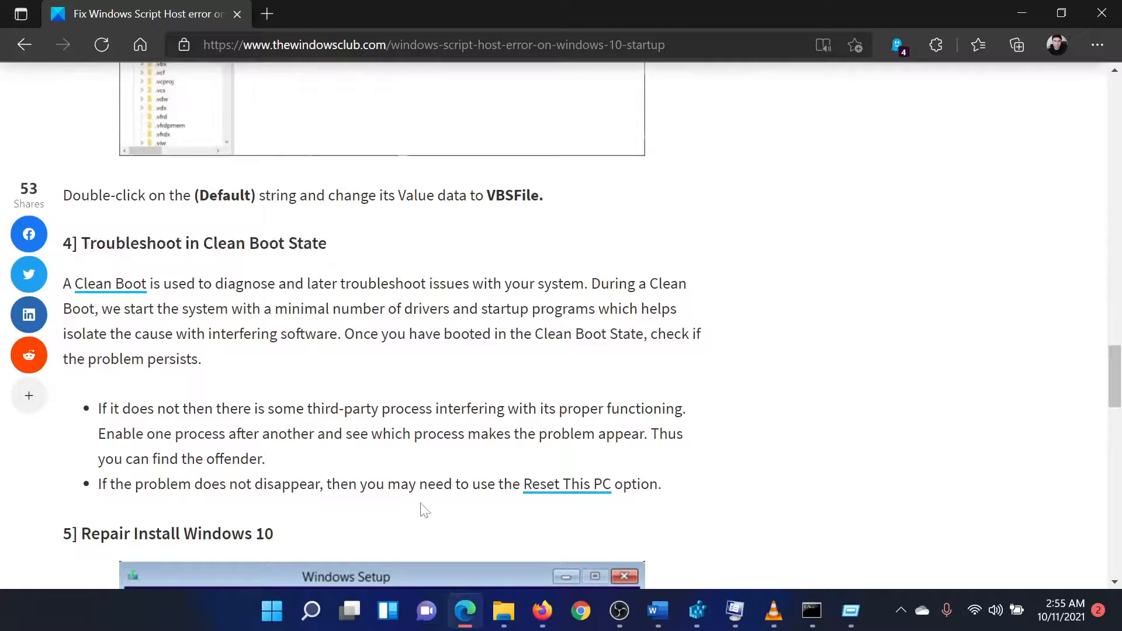
{"action": "mouse_move", "coordinate": [426, 503]}
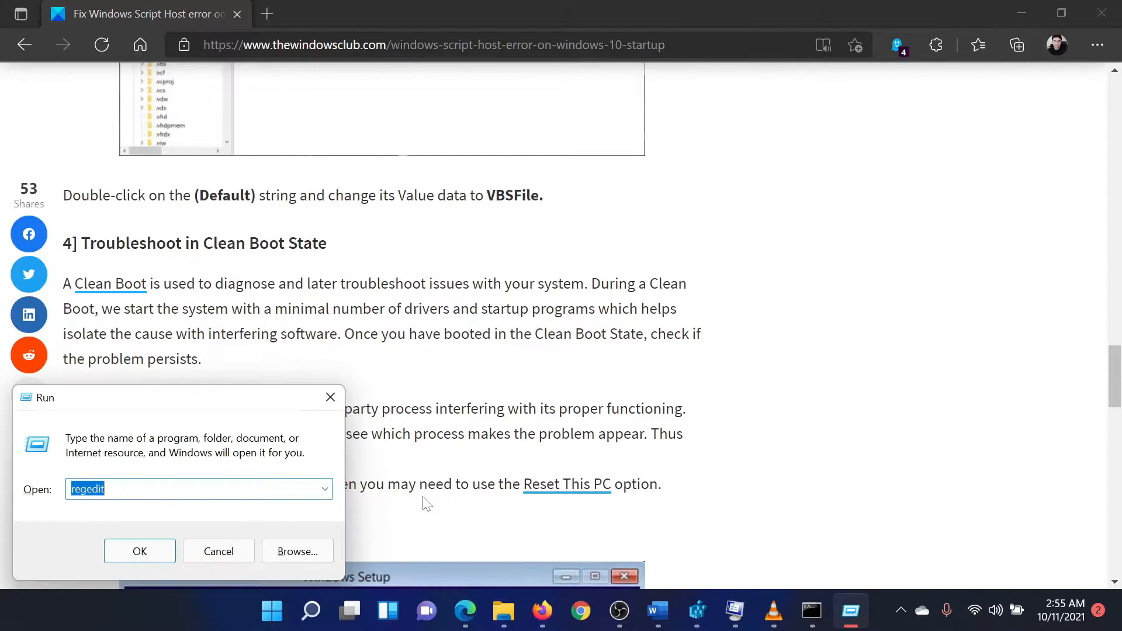
Step: Type msconfig in Run to open System Configuration
{"action": "type", "text": "m"}
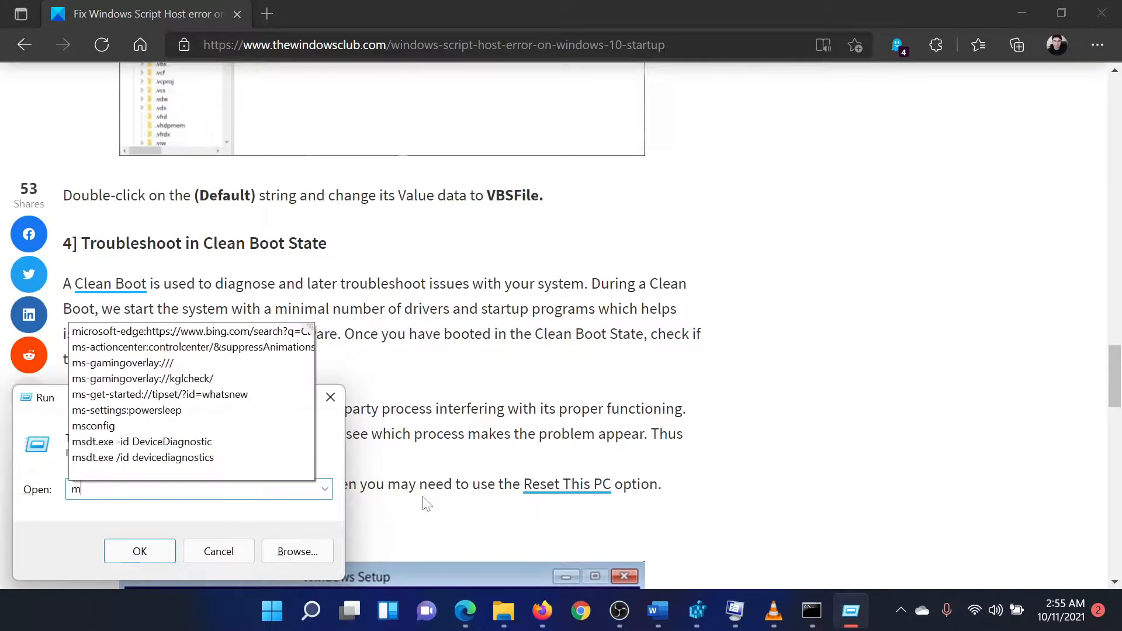
{"action": "type", "text": "sconfig"}
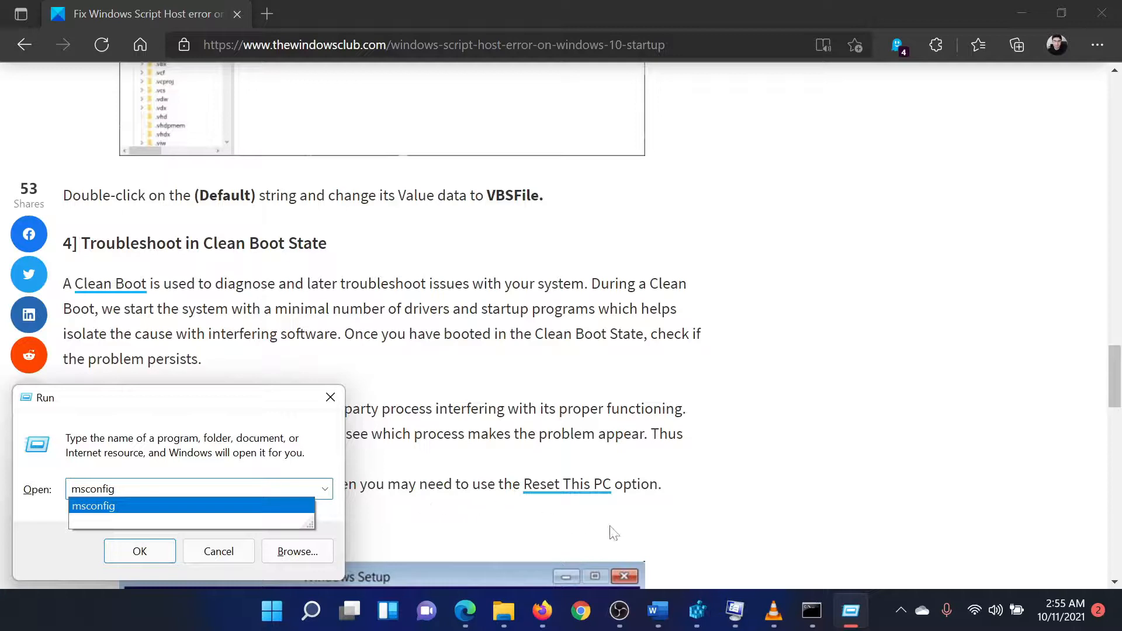
{"action": "left_click", "coordinate": [139, 551]}
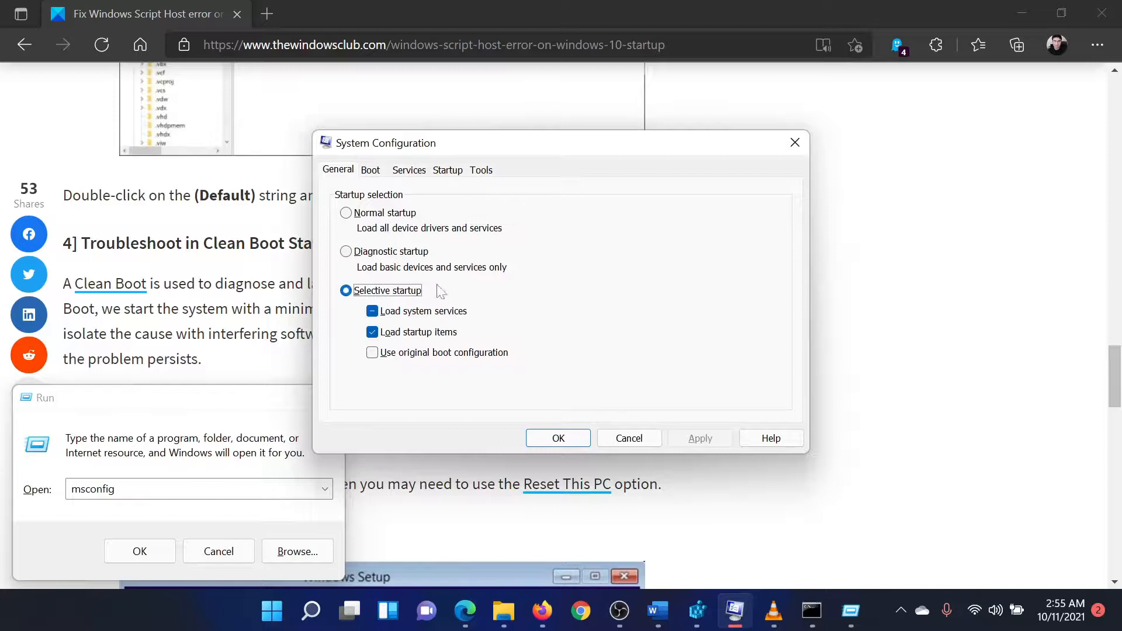
Step: Hide Microsoft services, disable all remaining services, apply and close System Configuration
{"action": "left_click", "coordinate": [409, 170]}
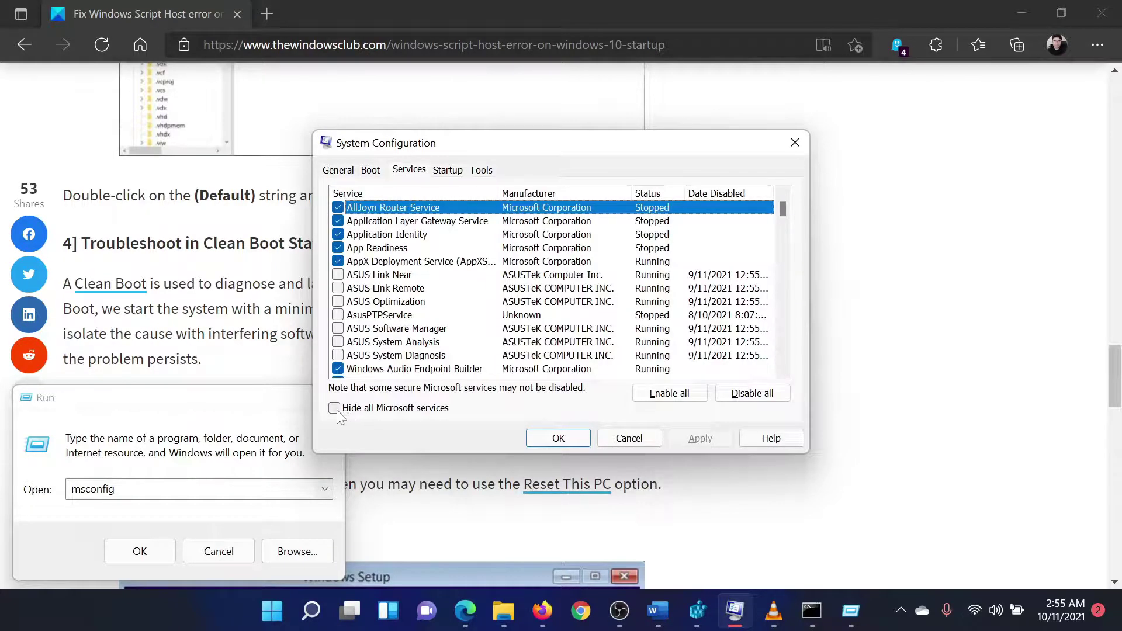
{"action": "left_click", "coordinate": [334, 408]}
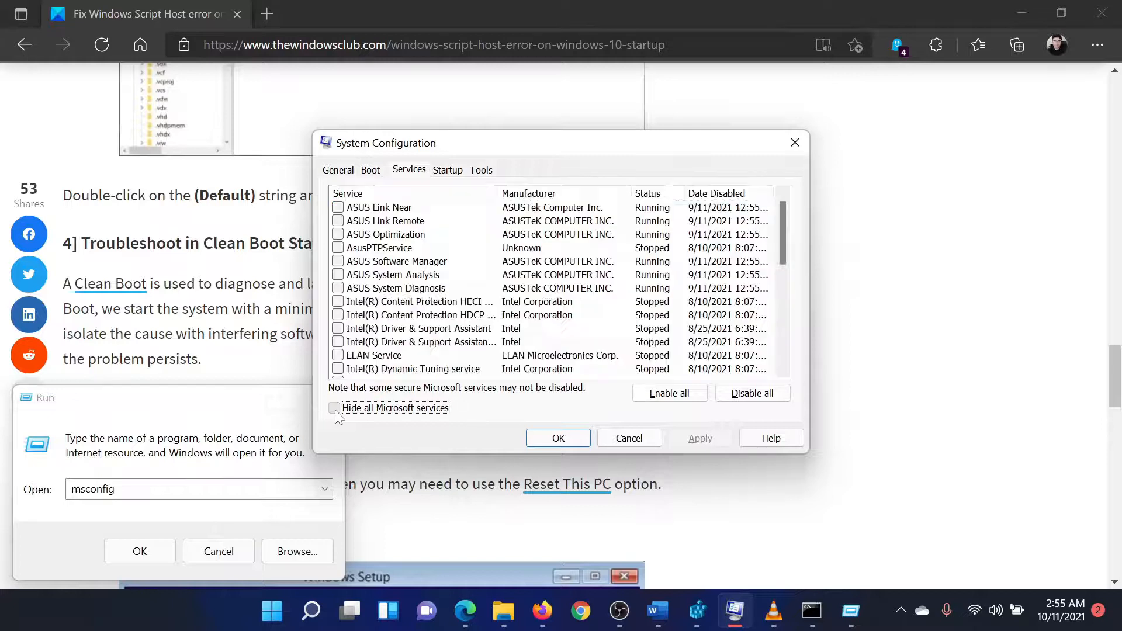
{"action": "left_click", "coordinate": [334, 408]}
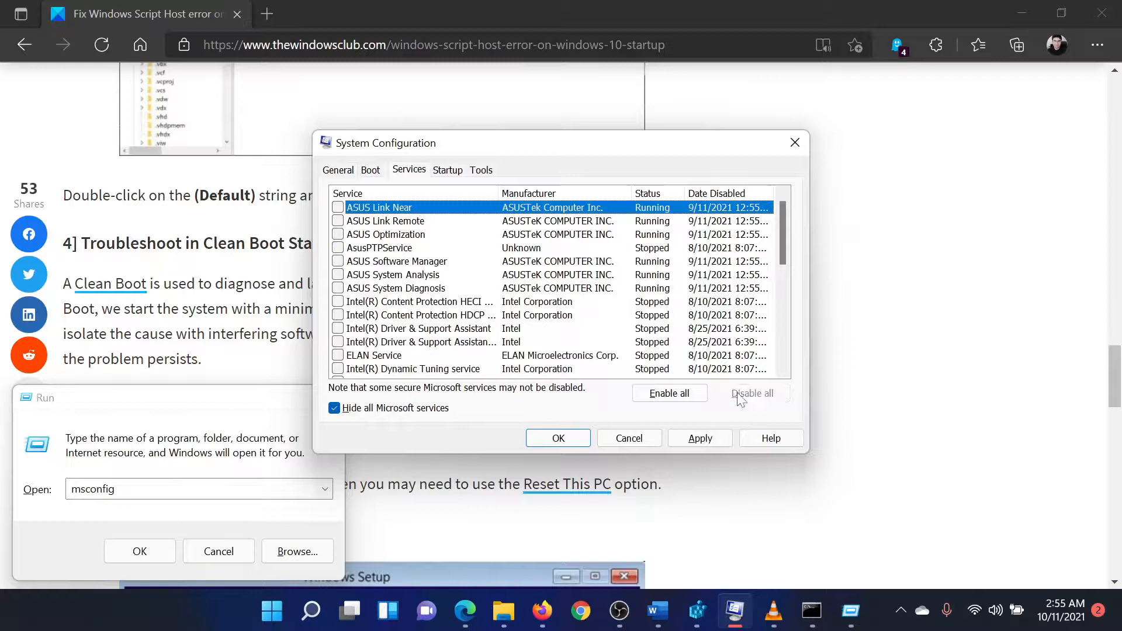
{"action": "left_click", "coordinate": [700, 438]}
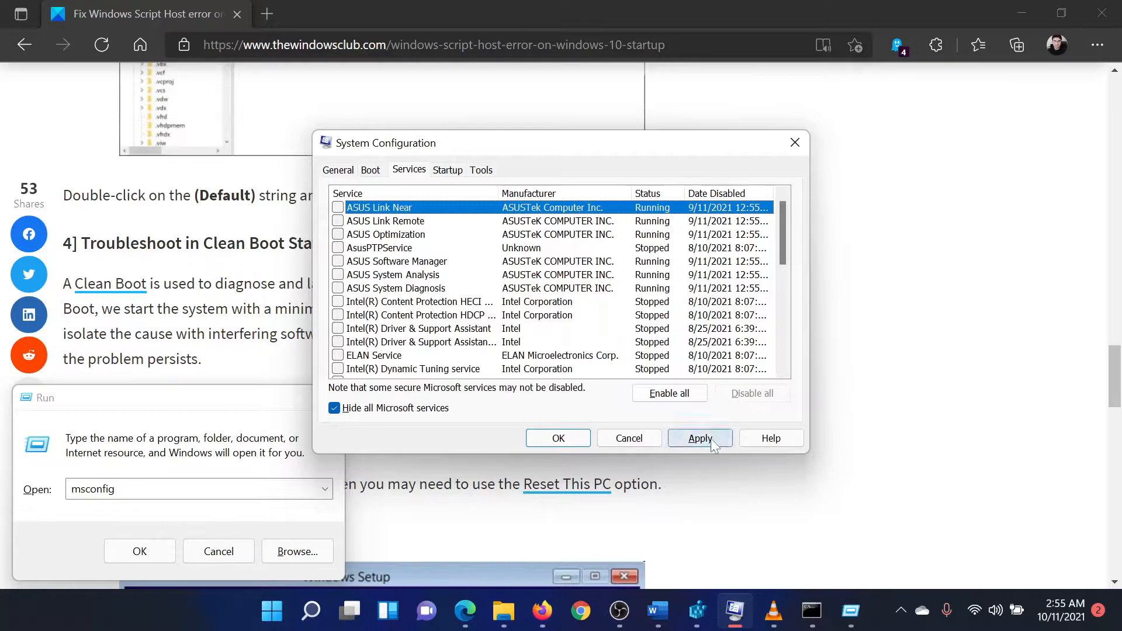
{"action": "left_click", "coordinate": [700, 438]}
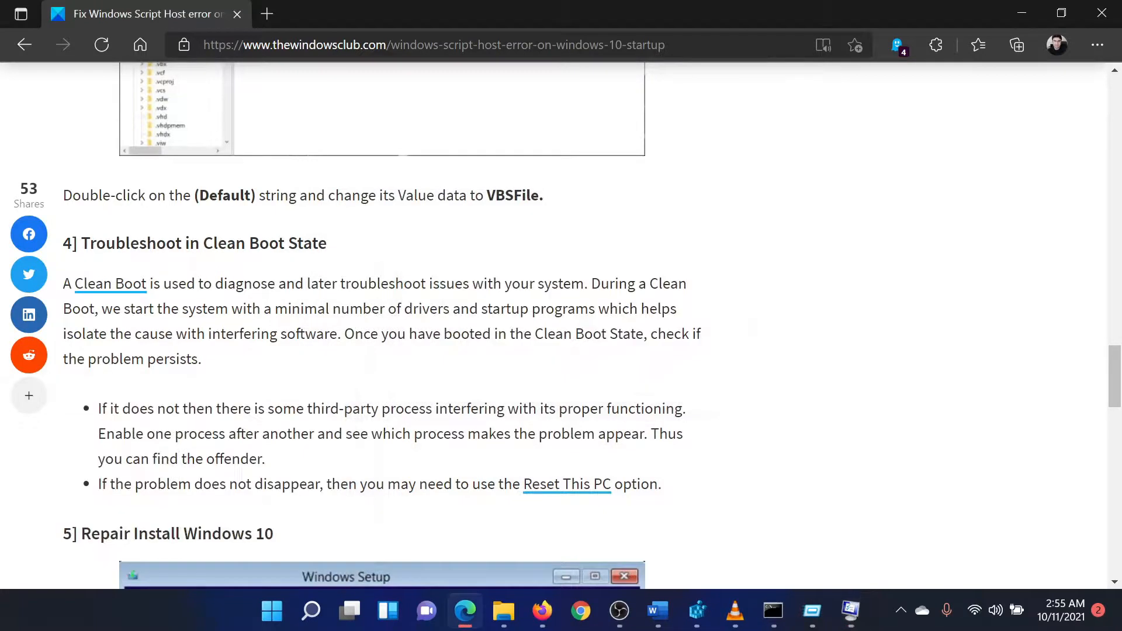
{"action": "scroll", "scroll_direction": "up", "scroll_amount": 3}
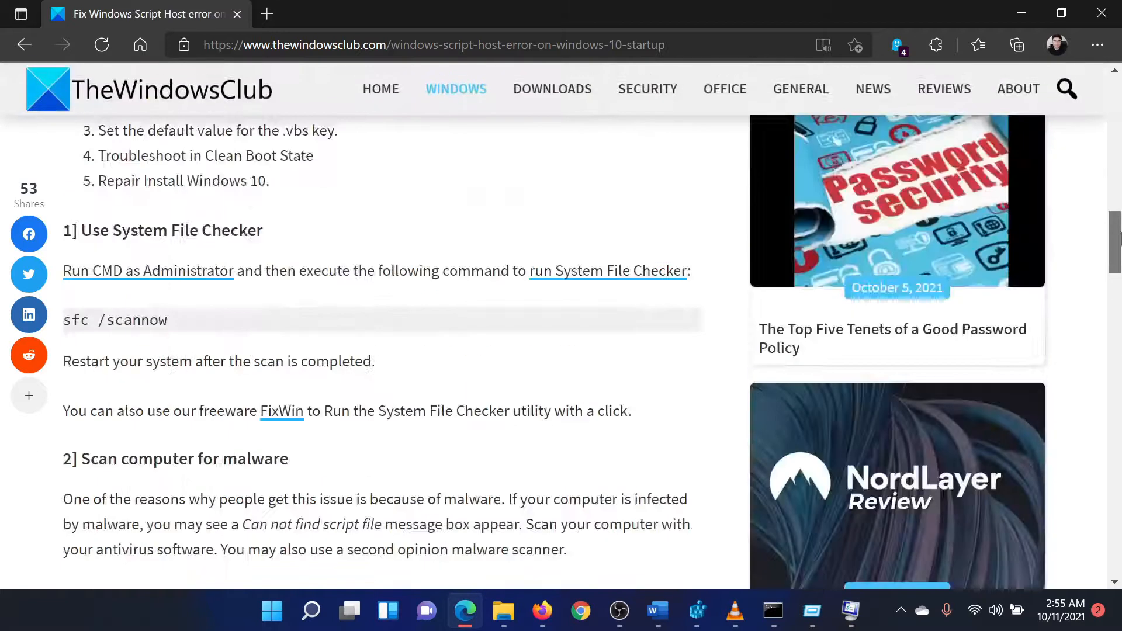